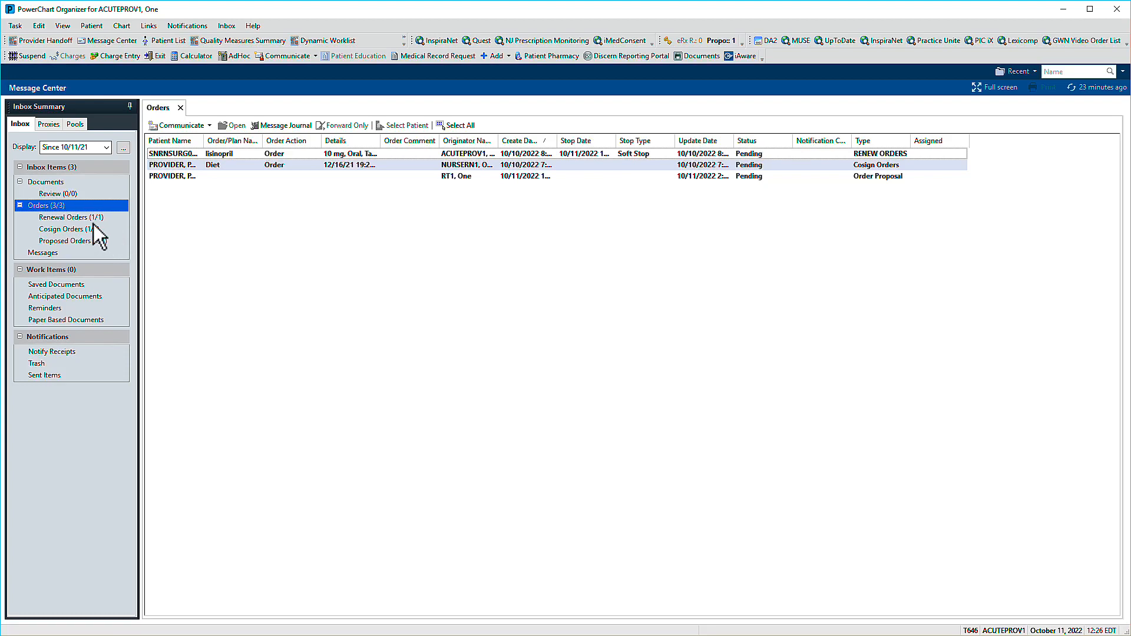
Preview the renewal and proposed filters, then approve the lisinopril renewal and advance.
click(70, 217)
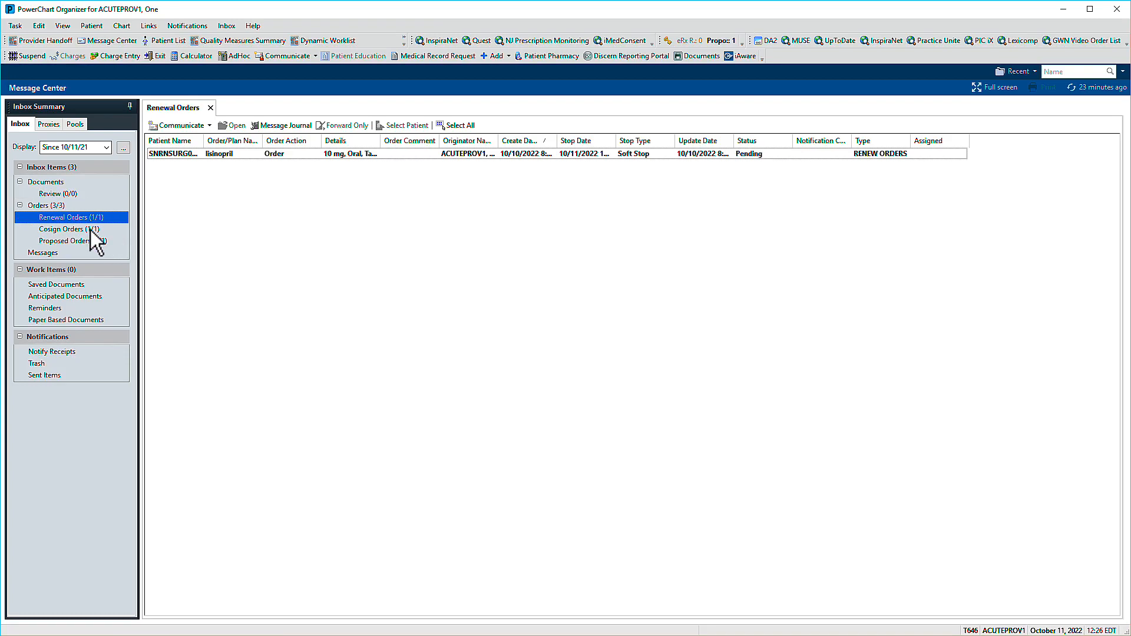
click(64, 240)
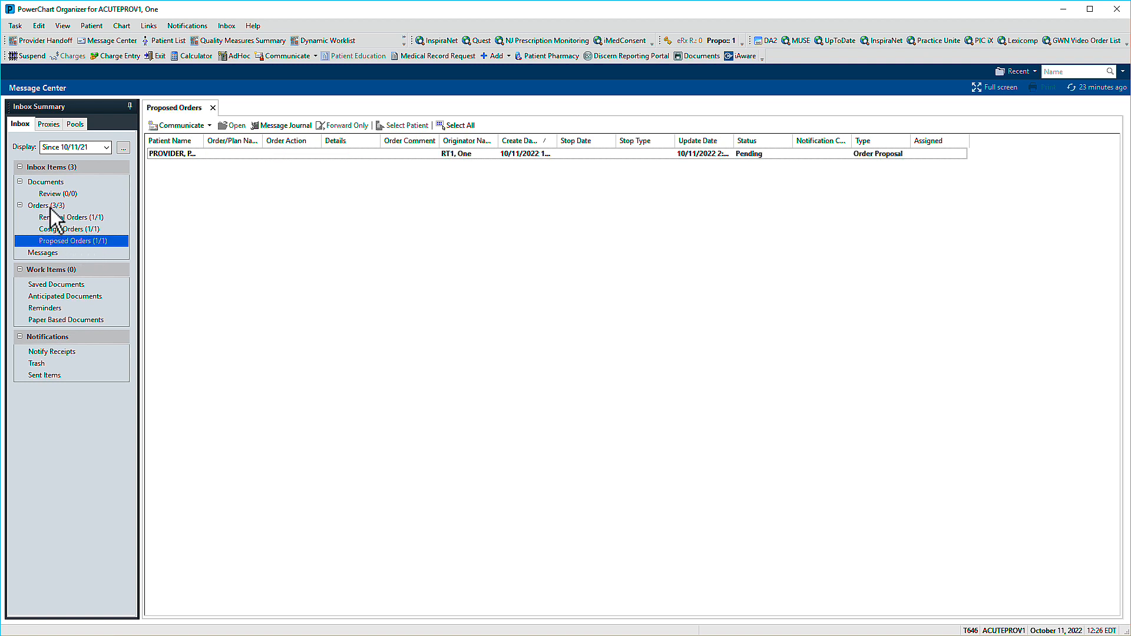
click(38, 205)
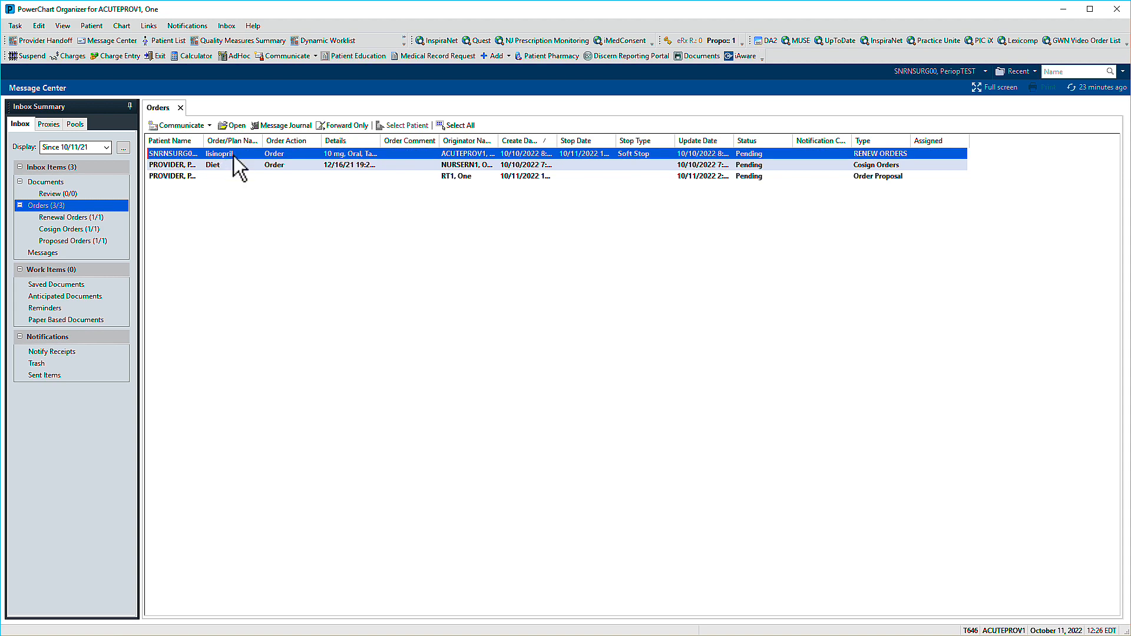
double_click(195, 153)
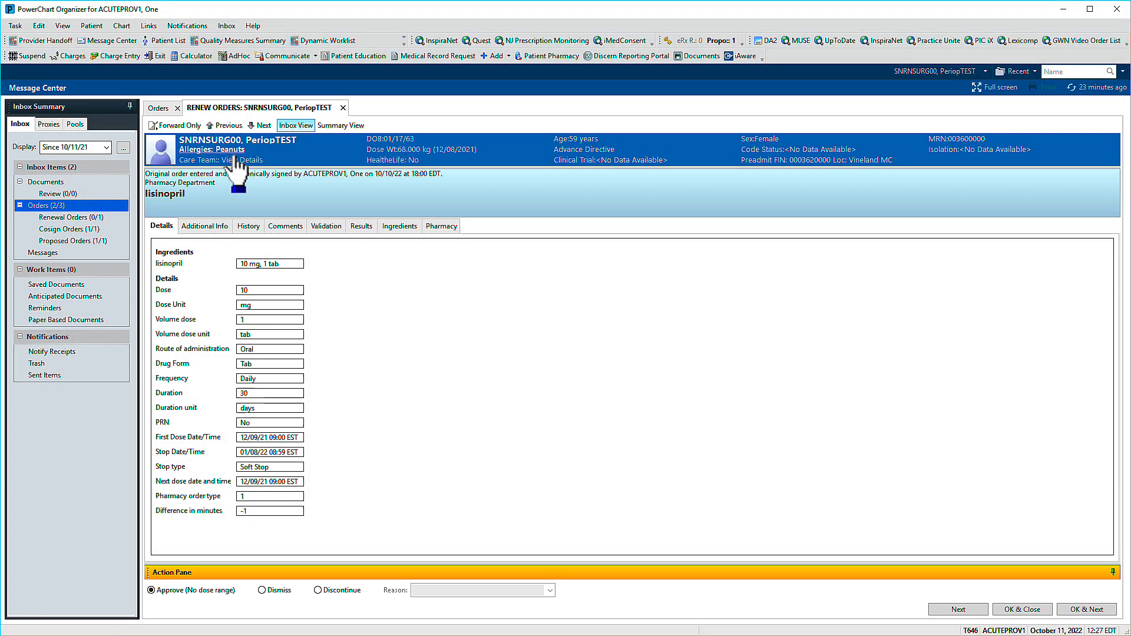
mouse_move(1057, 603)
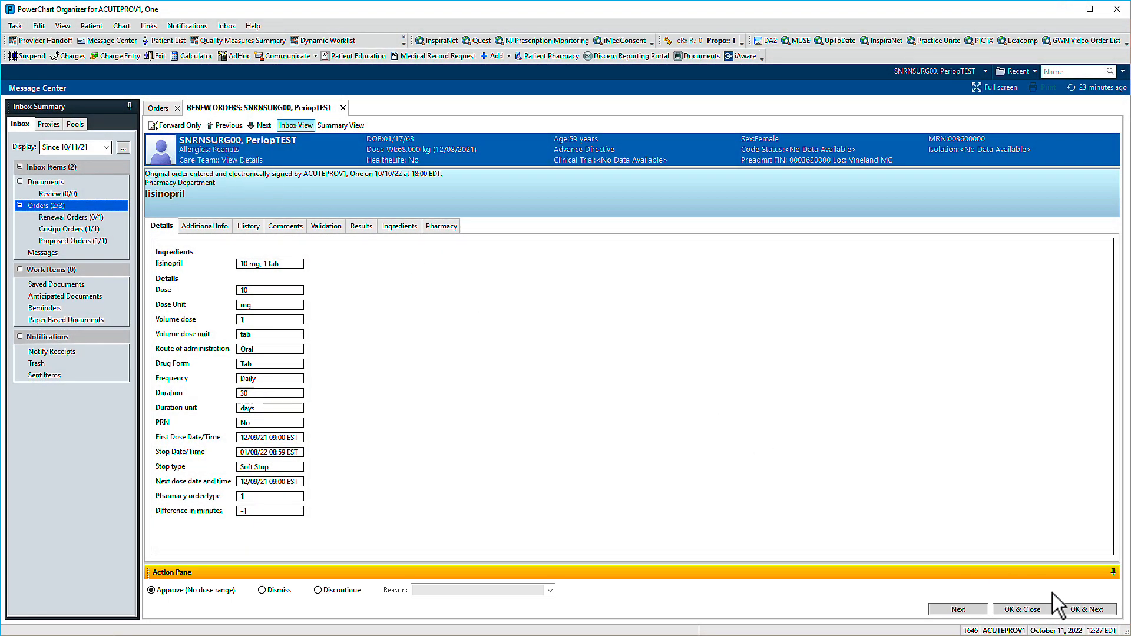
click(1090, 609)
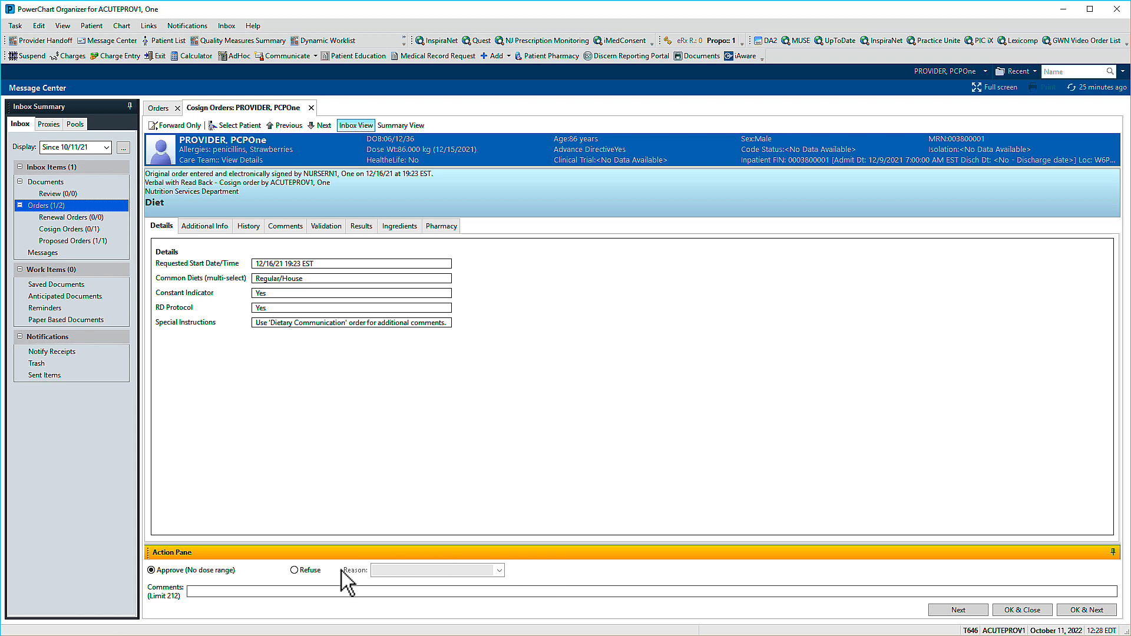
Mark the Diet cosign order as Refuse in the Action Pane.
click(293, 570)
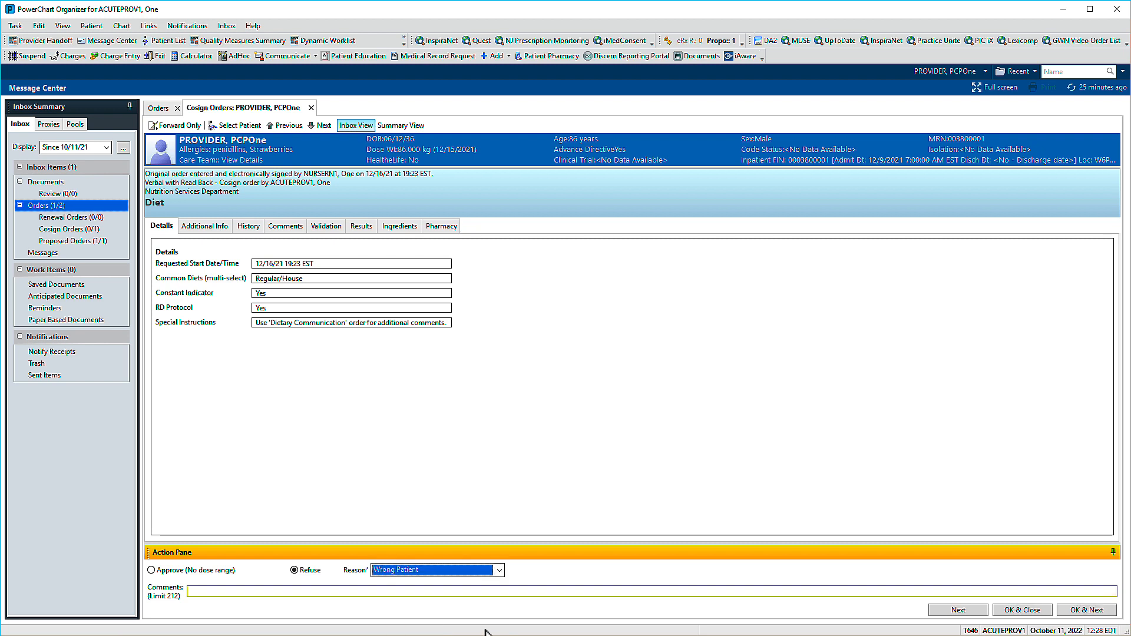
mouse_move(834, 618)
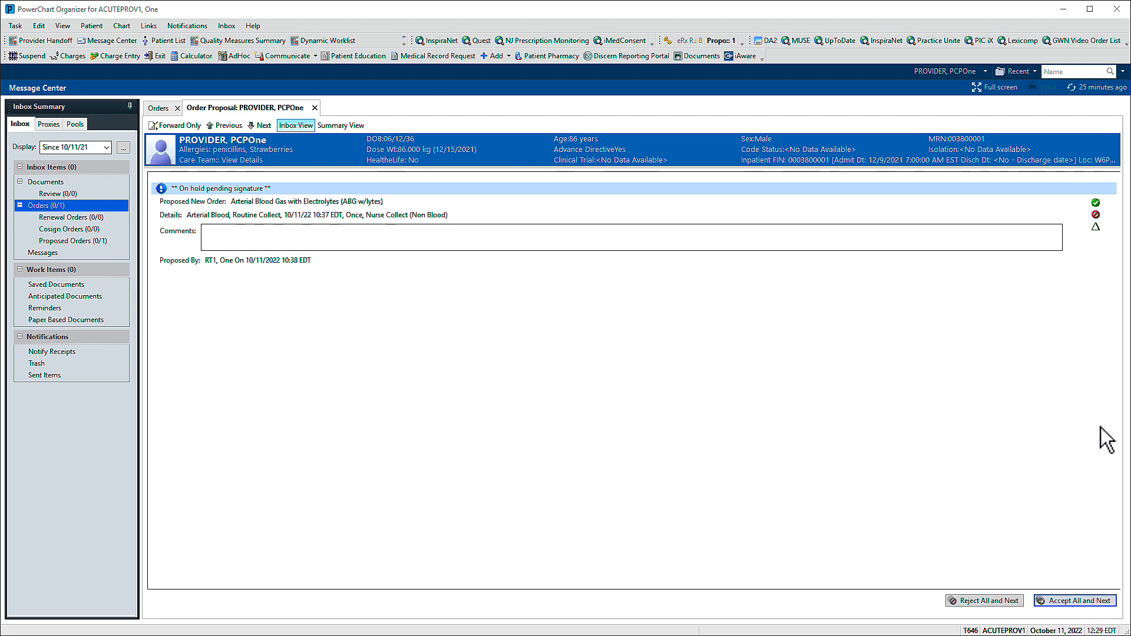
mouse_move(1095, 229)
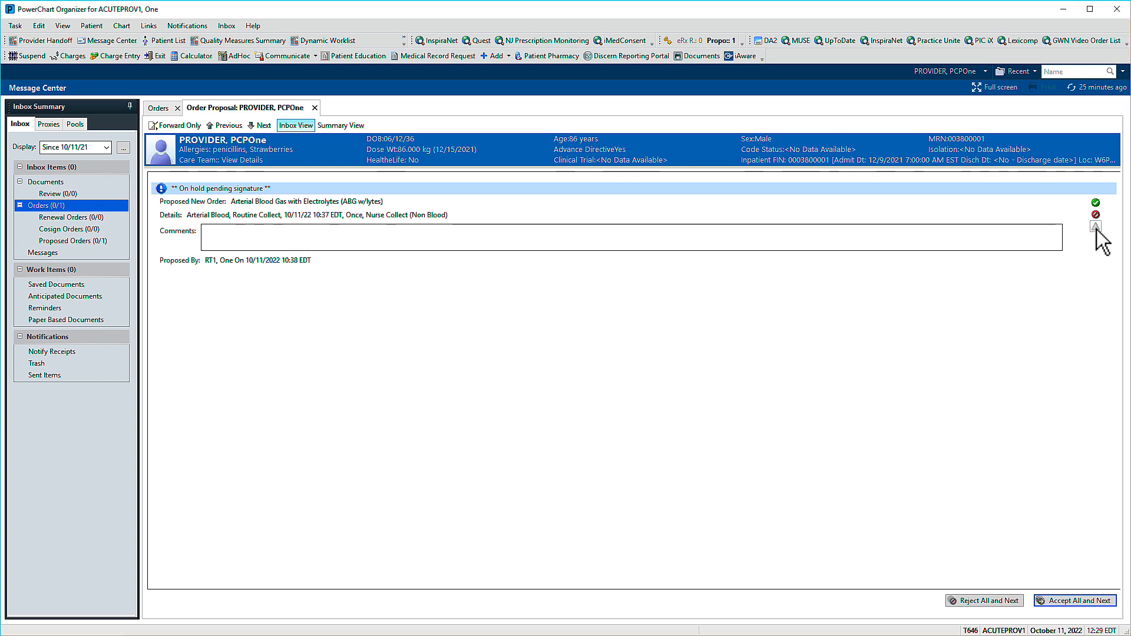
click(1097, 201)
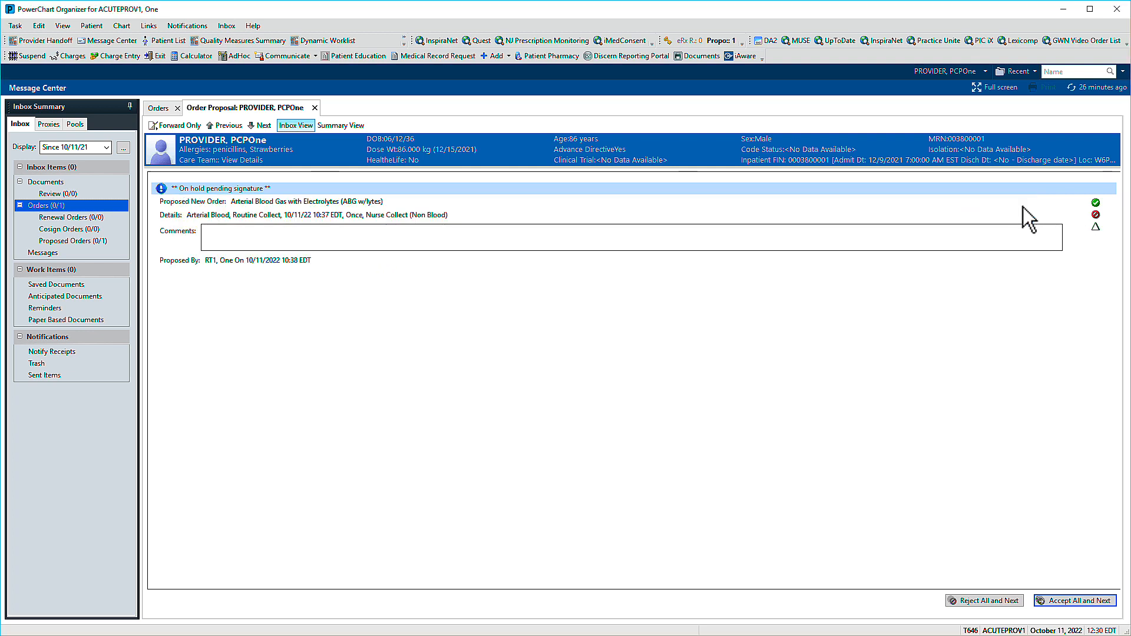
Accept and sign the Arterial Blood Gas proposal, then close its Order Proposal tab.
click(1096, 200)
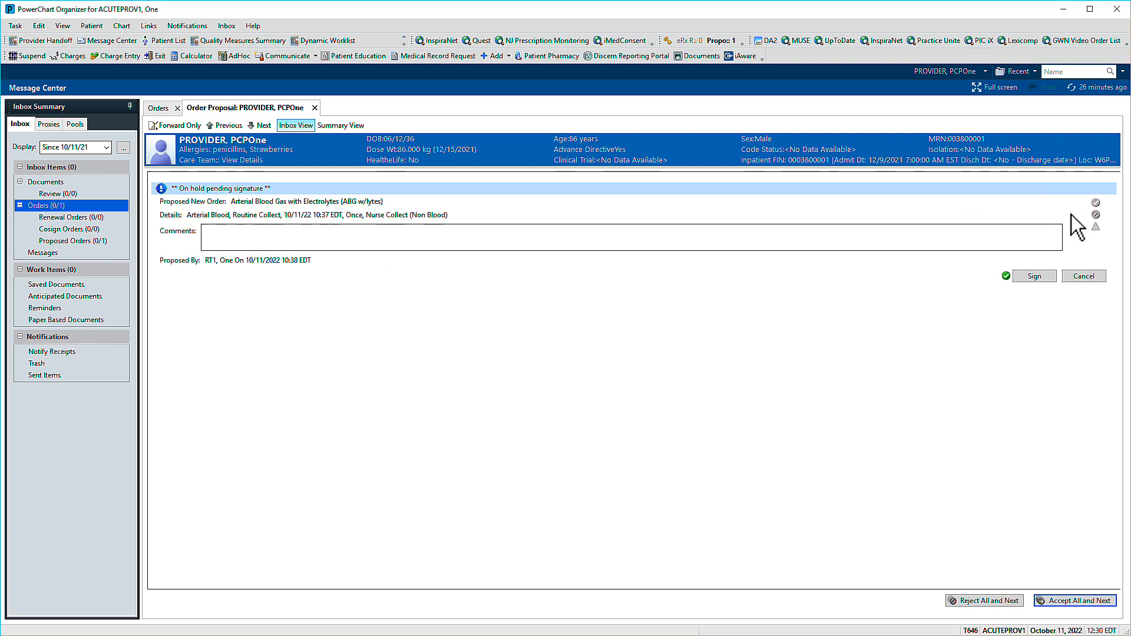
click(1033, 275)
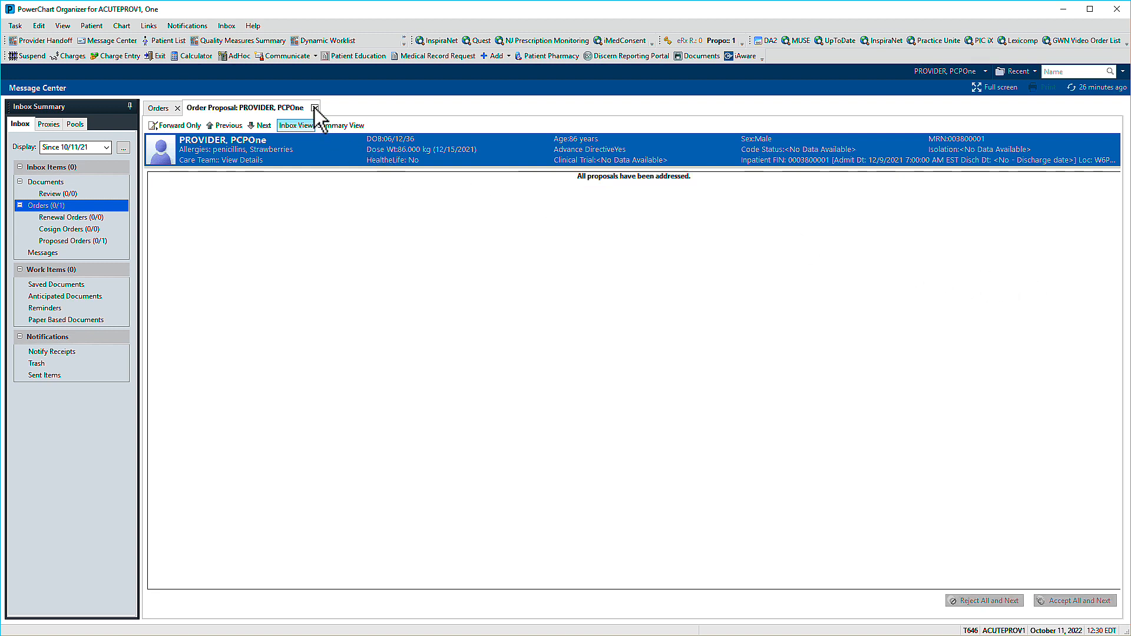
click(315, 108)
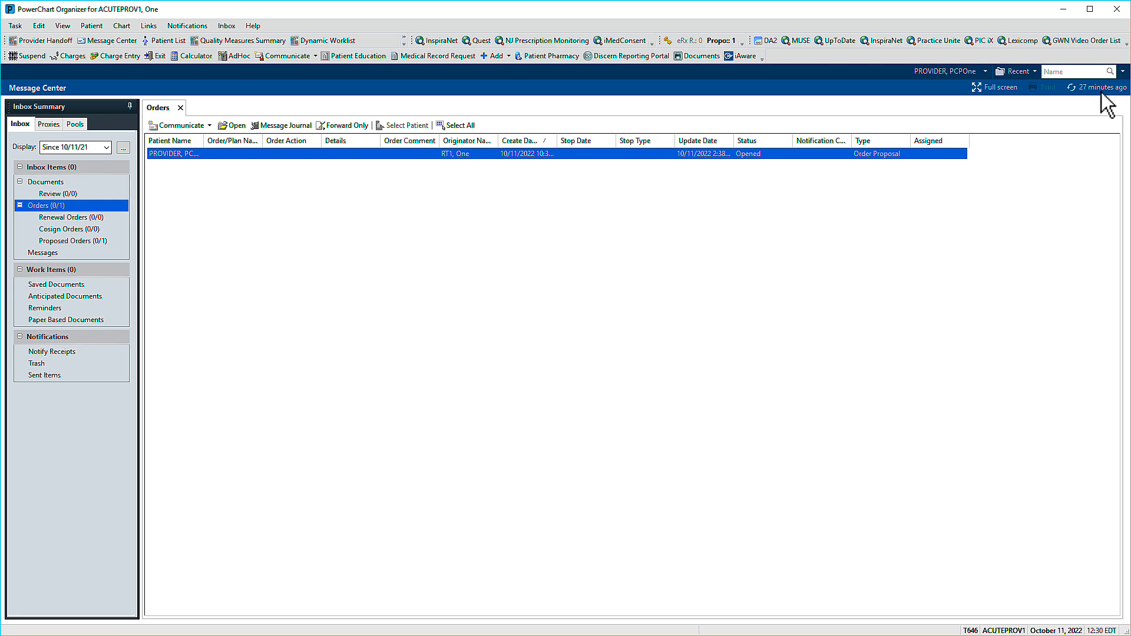